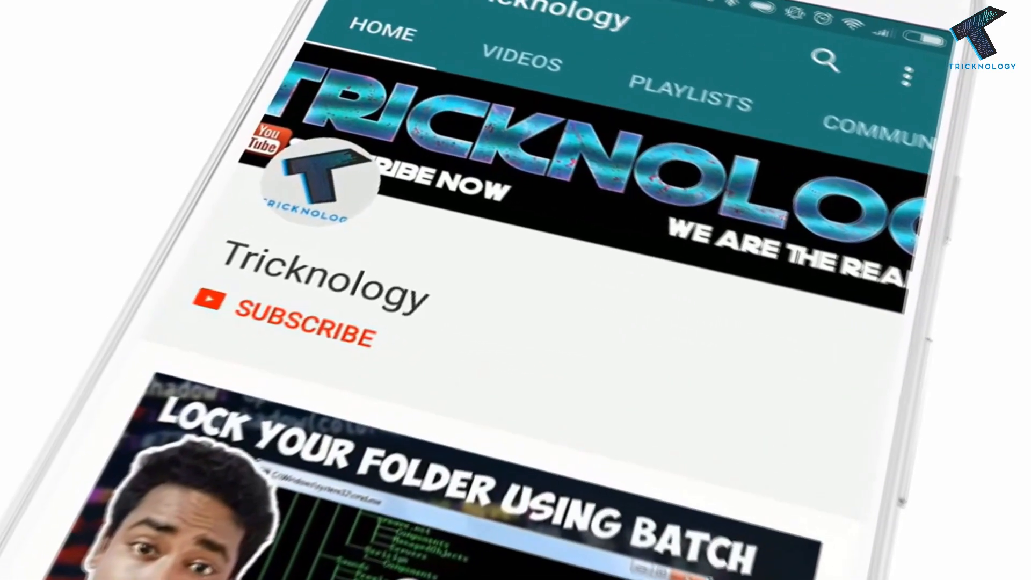
Download MediaCreationTool1809.exe from Microsoft's Software Download page and launch it.
{"action": "left_click", "coordinate": [302, 328]}
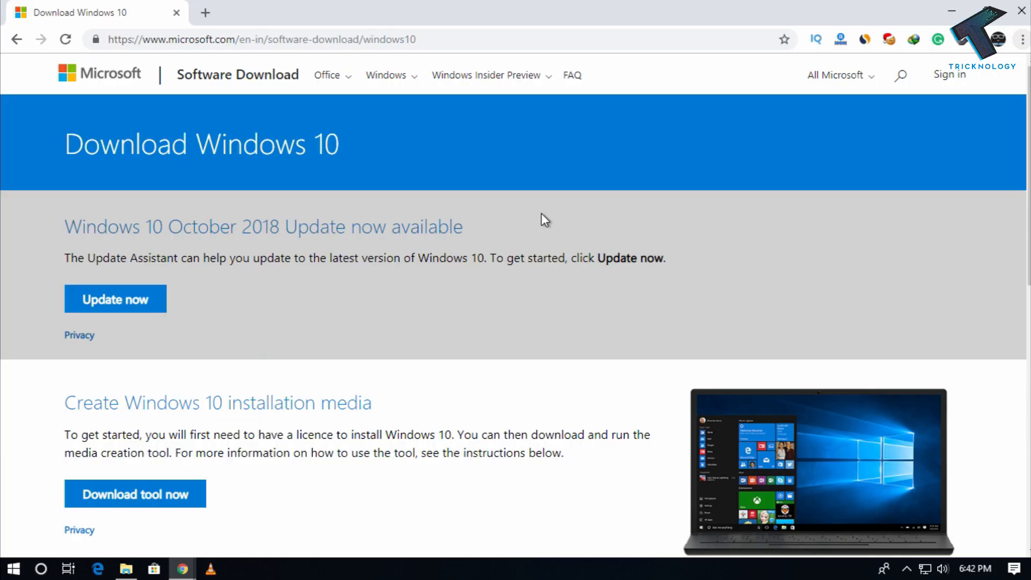
{"action": "scroll", "scroll_direction": "down", "scroll_amount": 3}
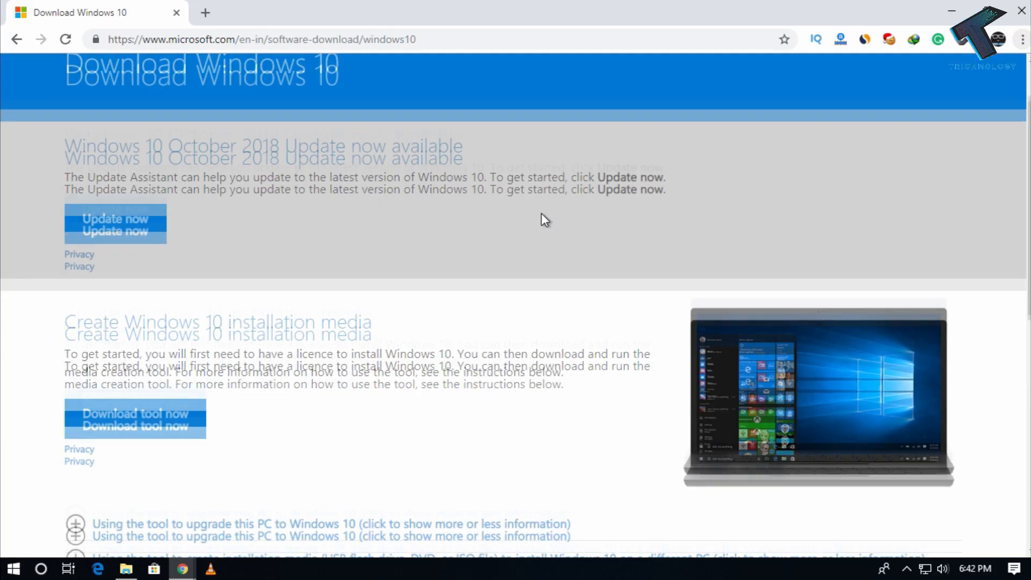
{"action": "scroll", "scroll_direction": "down", "scroll_amount": 3}
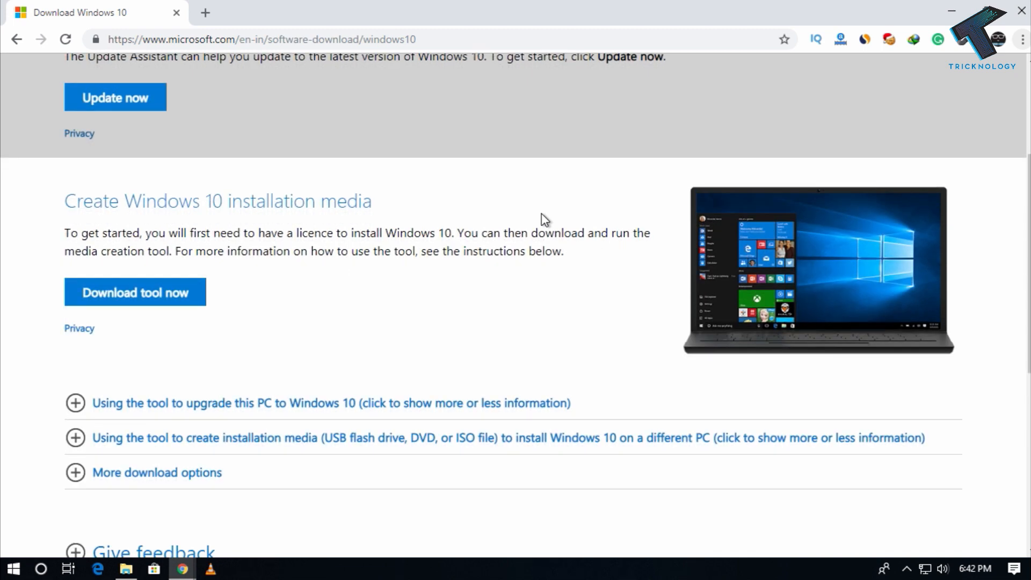
{"action": "scroll", "scroll_direction": "down", "scroll_amount": 3}
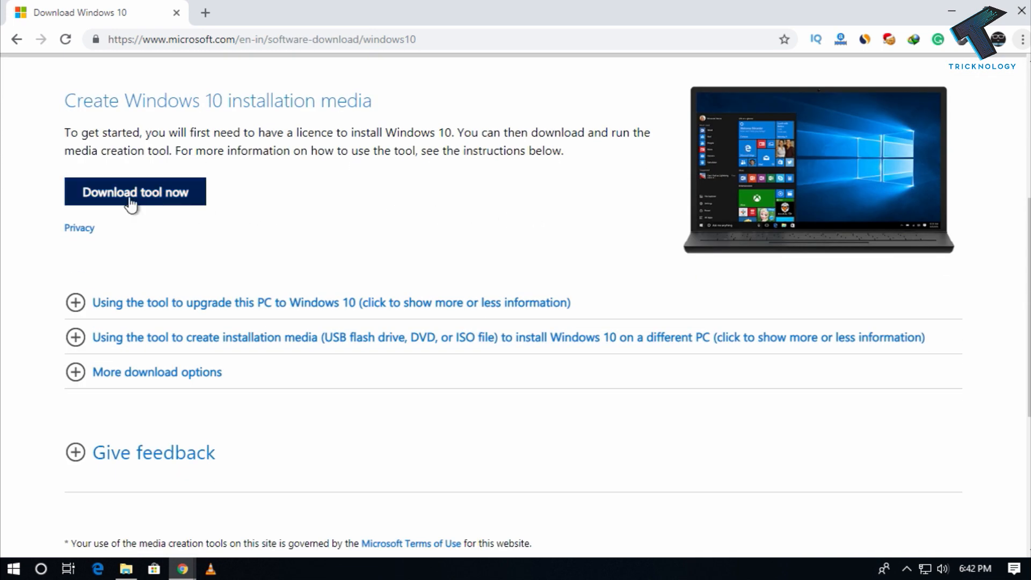
{"action": "mouse_move", "coordinate": [134, 192]}
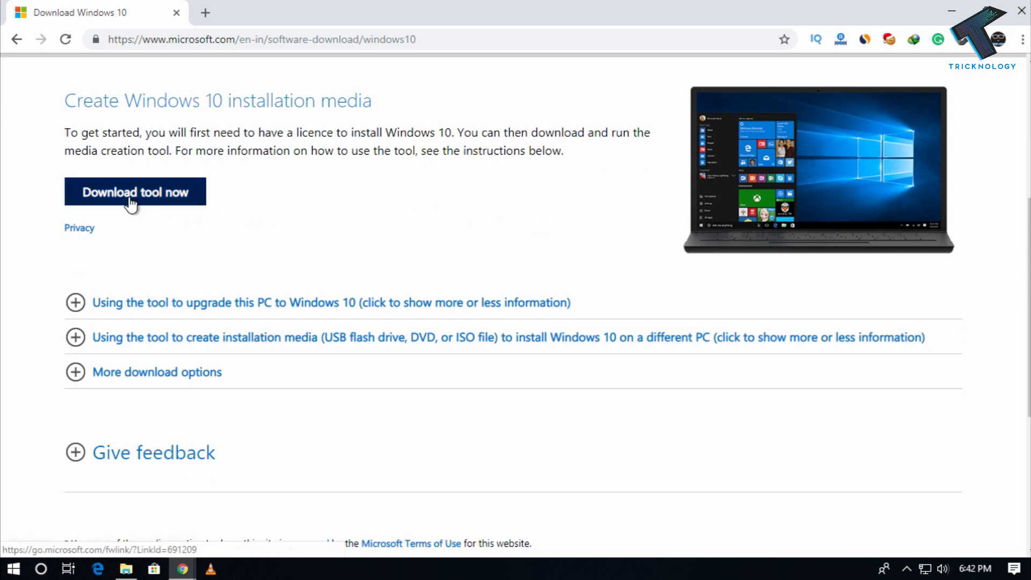
{"action": "left_click", "coordinate": [135, 192]}
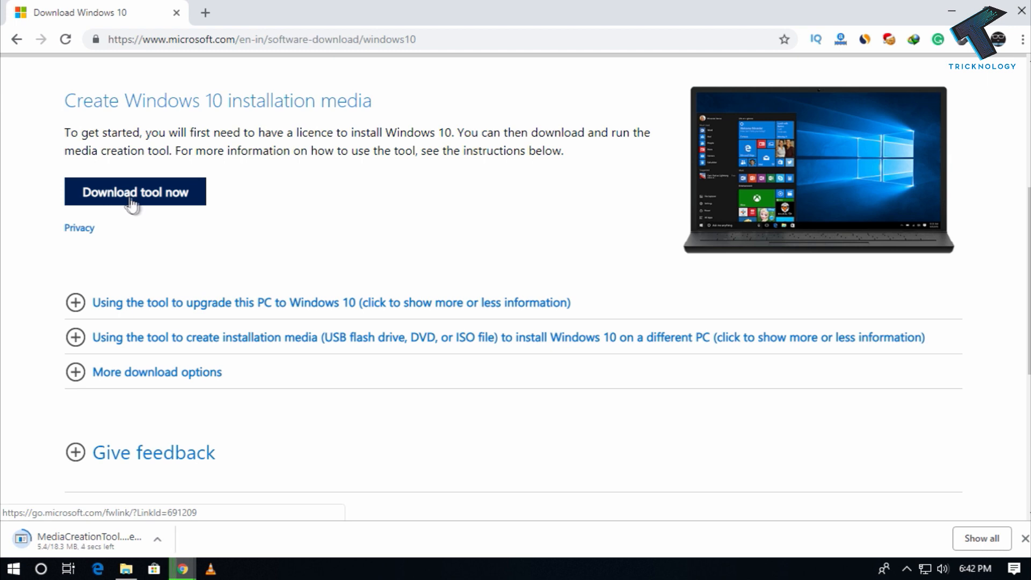
{"action": "mouse_move", "coordinate": [117, 549]}
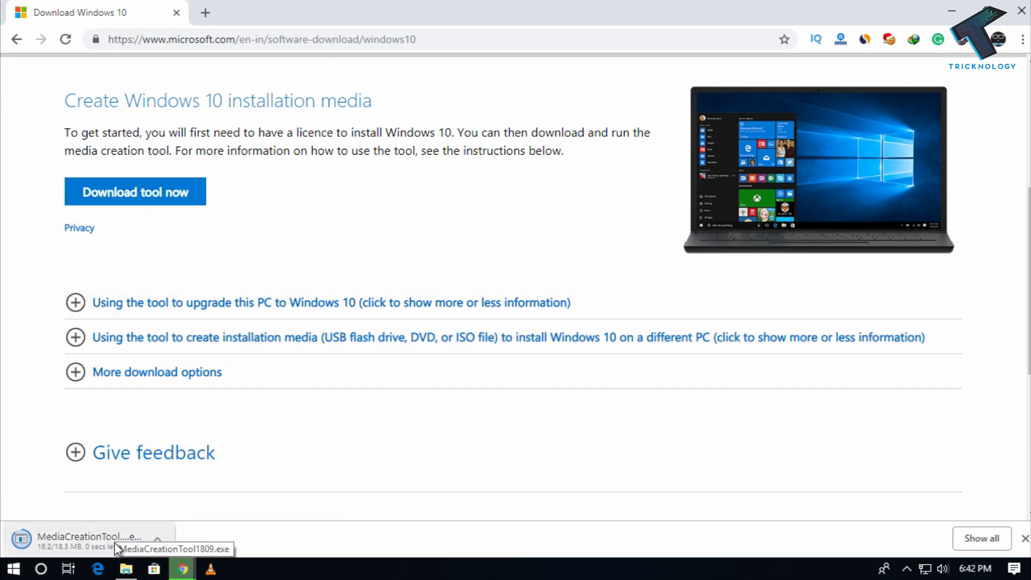
{"action": "left_click", "coordinate": [85, 540]}
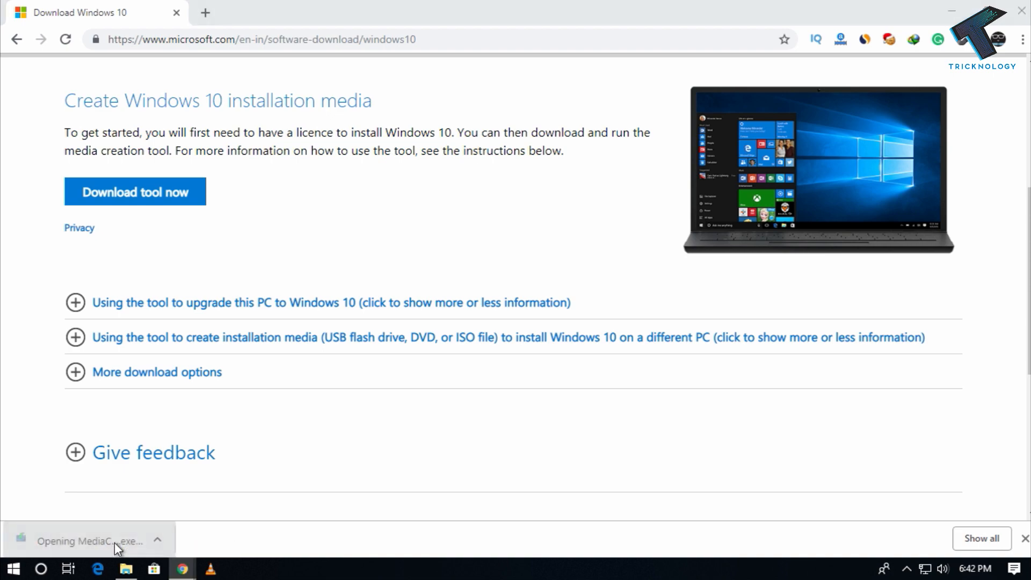
Approve the UAC prompt and choose 'Create installation media for another PC'.
{"action": "left_click", "coordinate": [88, 541]}
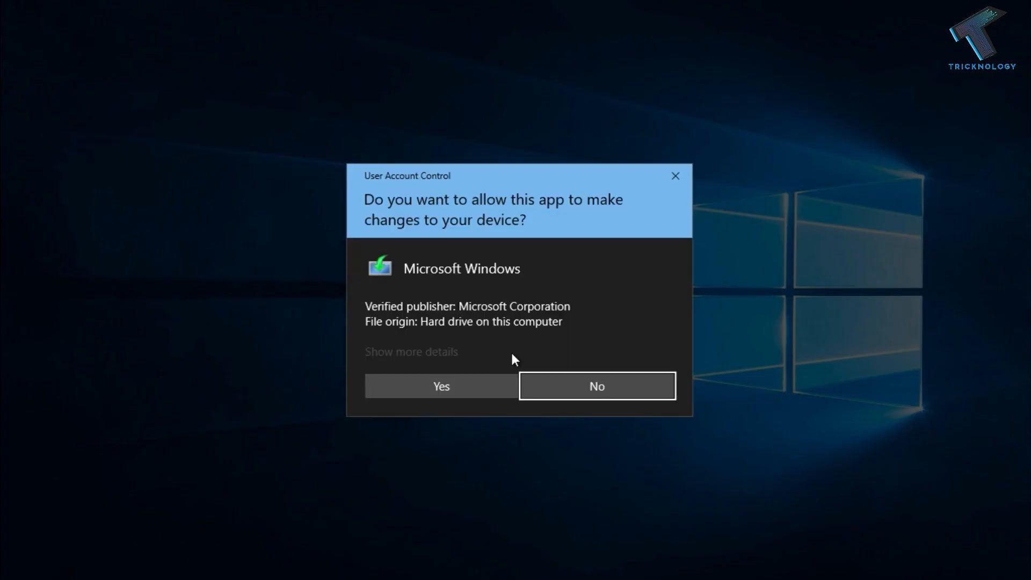
{"action": "left_click", "coordinate": [440, 386]}
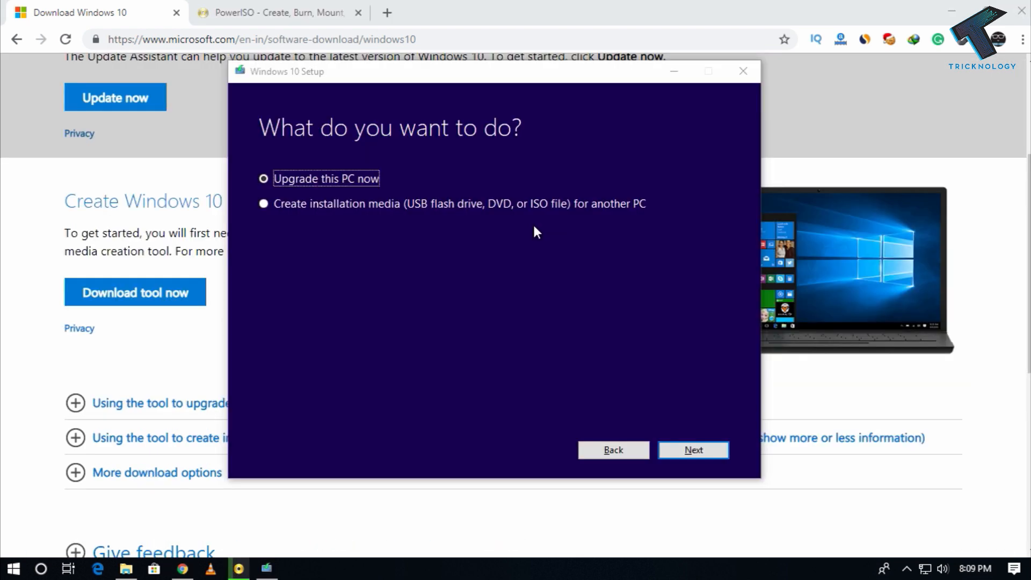
{"action": "left_click", "coordinate": [264, 203]}
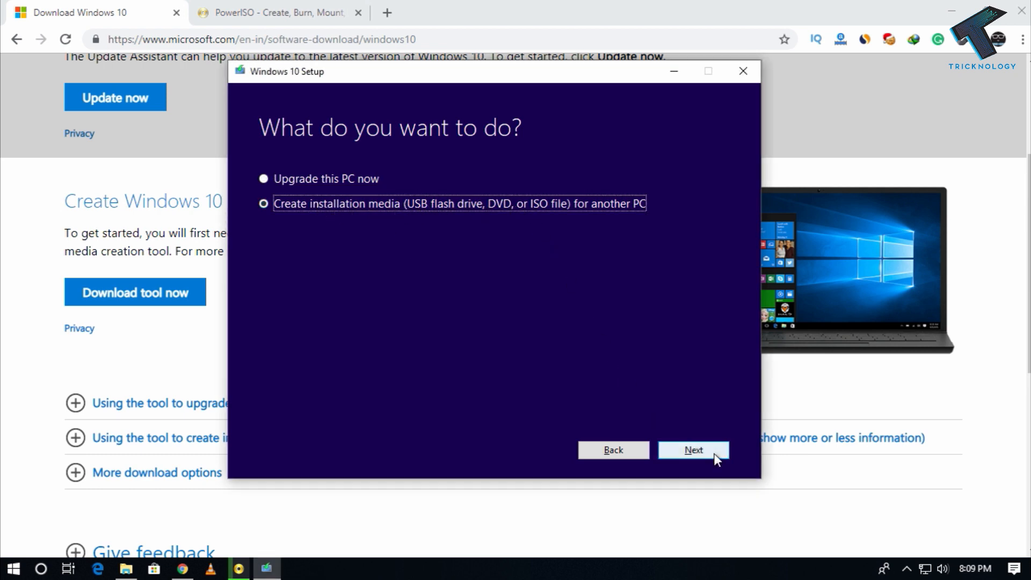
Uncheck recommended options and set English (United States), Windows 10, 64-bit (x64).
{"action": "left_click", "coordinate": [692, 450]}
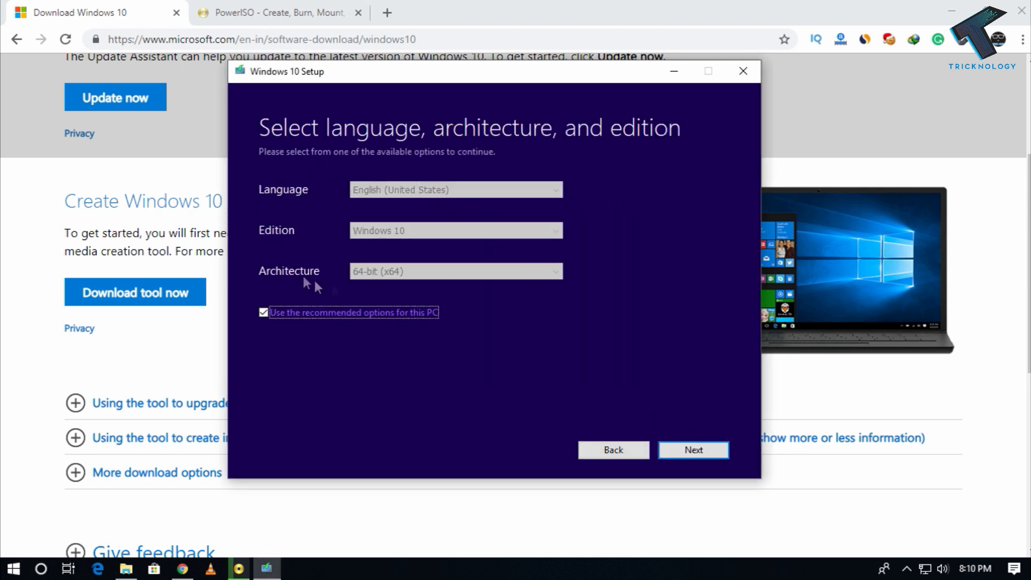
{"action": "mouse_move", "coordinate": [397, 279]}
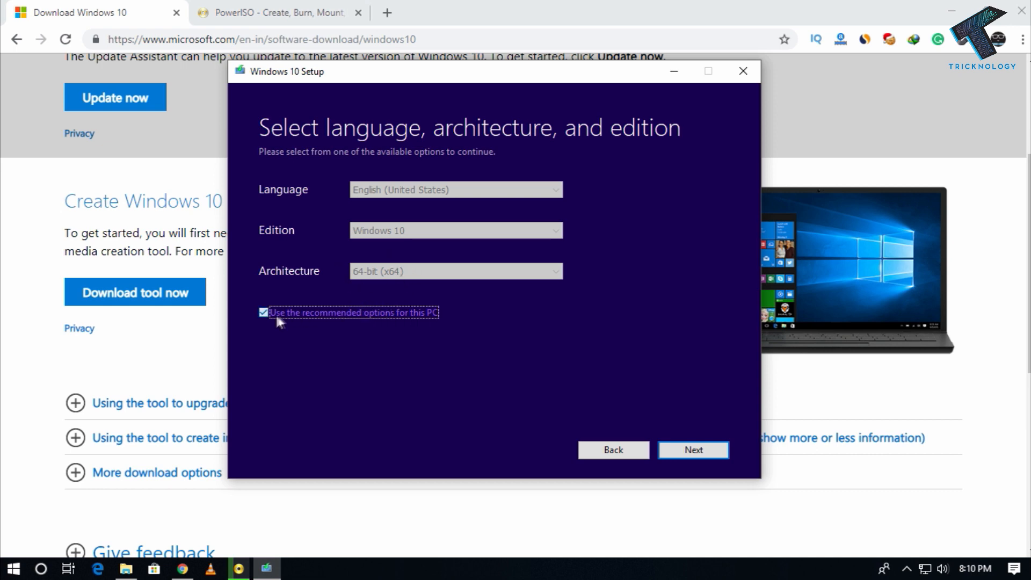
{"action": "left_click", "coordinate": [455, 271]}
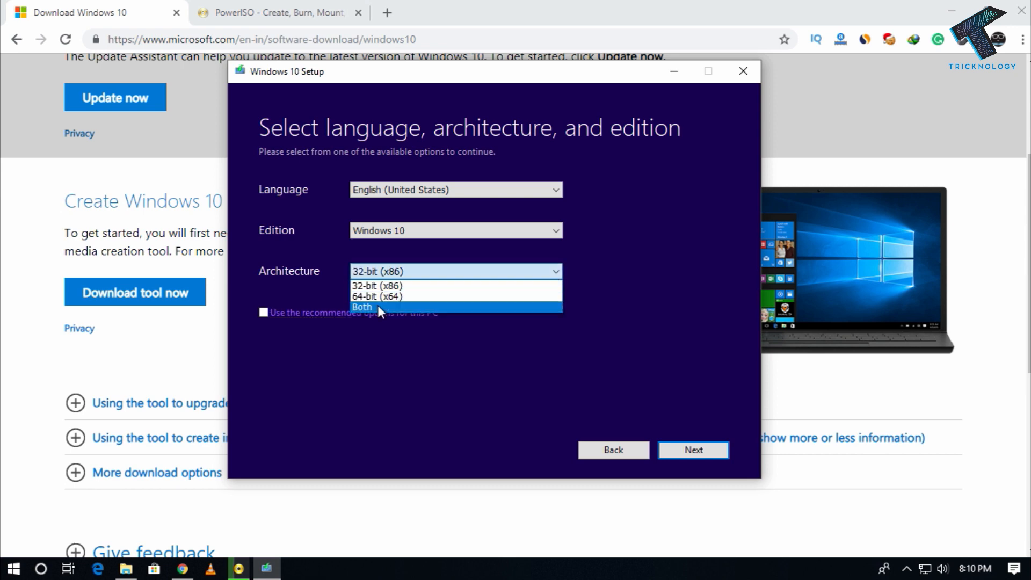
{"action": "left_click", "coordinate": [361, 307]}
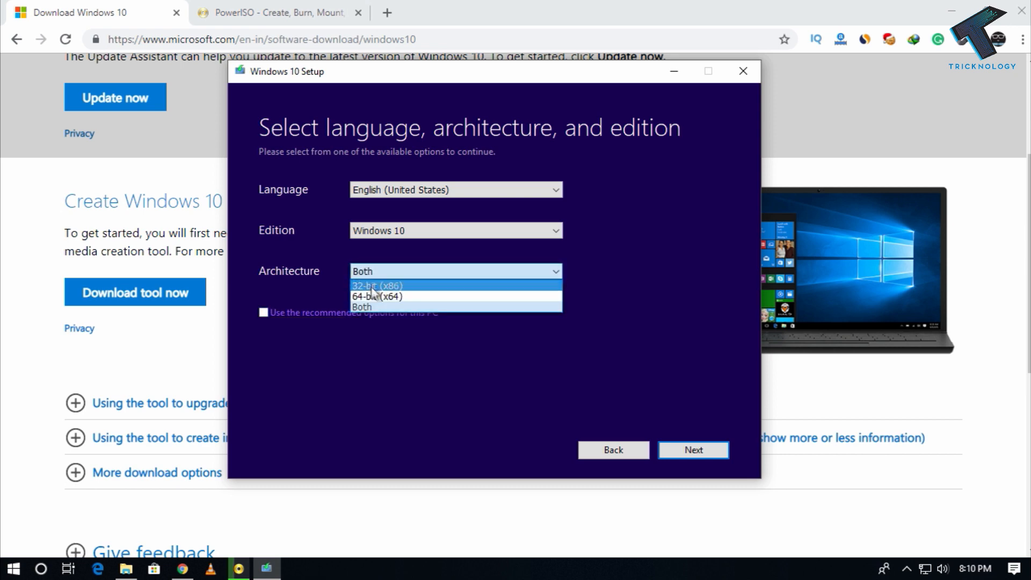
{"action": "left_click", "coordinate": [377, 296]}
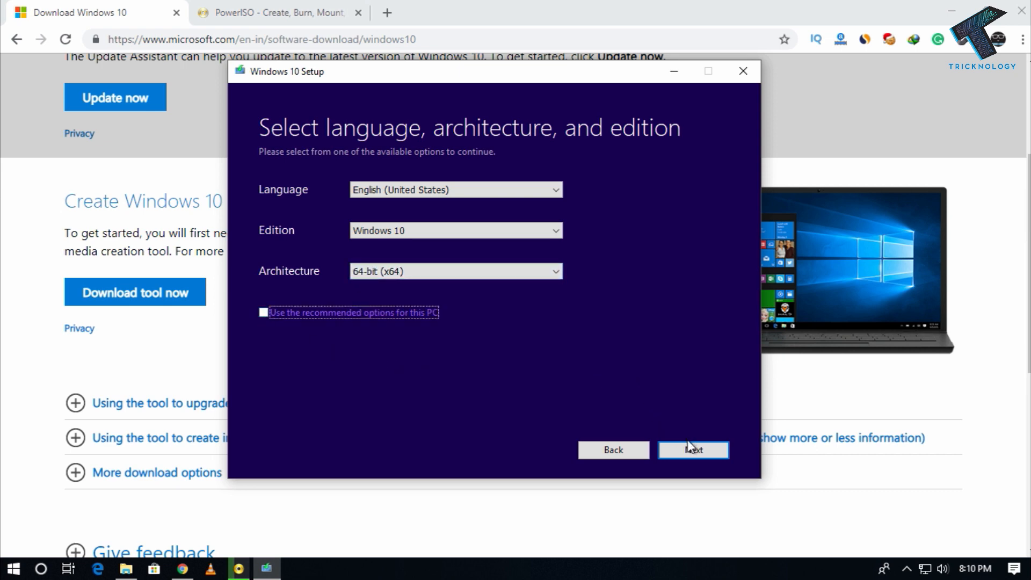
Choose ISO file and save it as Windows.iso in Documents\windows10, starting the download.
{"action": "left_click", "coordinate": [693, 450]}
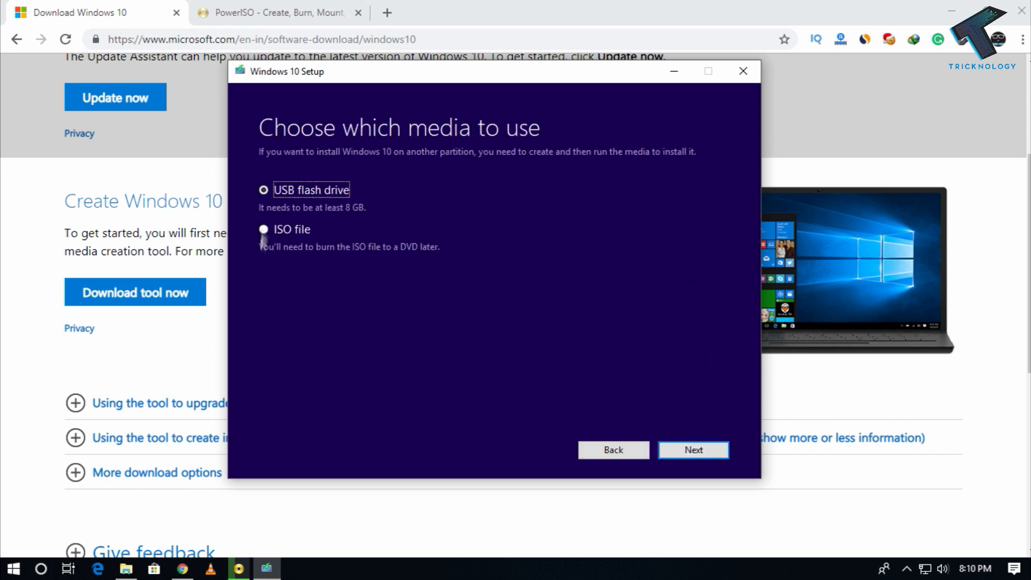
{"action": "left_click", "coordinate": [263, 229]}
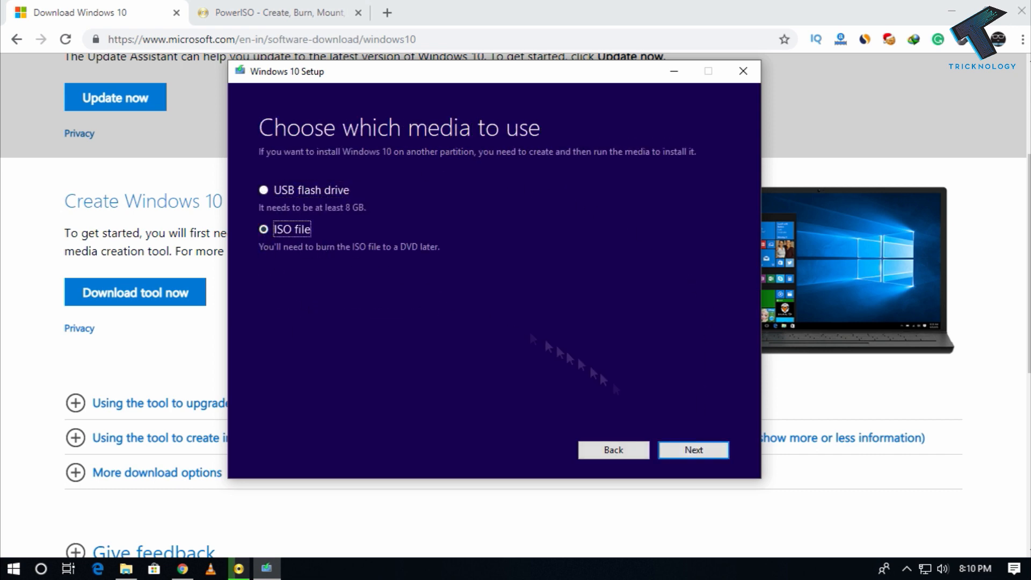
{"action": "left_click", "coordinate": [692, 450]}
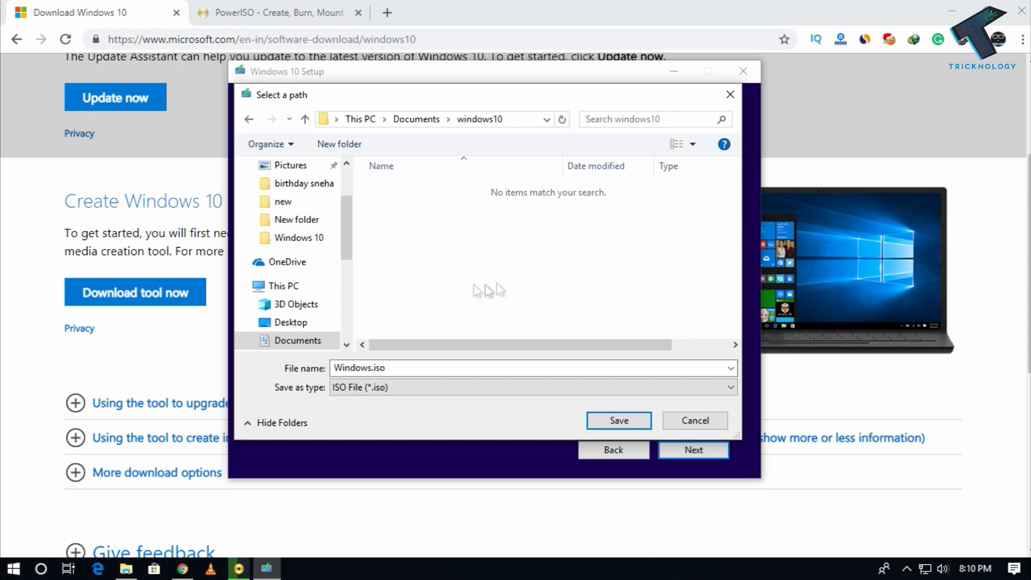
{"action": "mouse_move", "coordinate": [581, 348]}
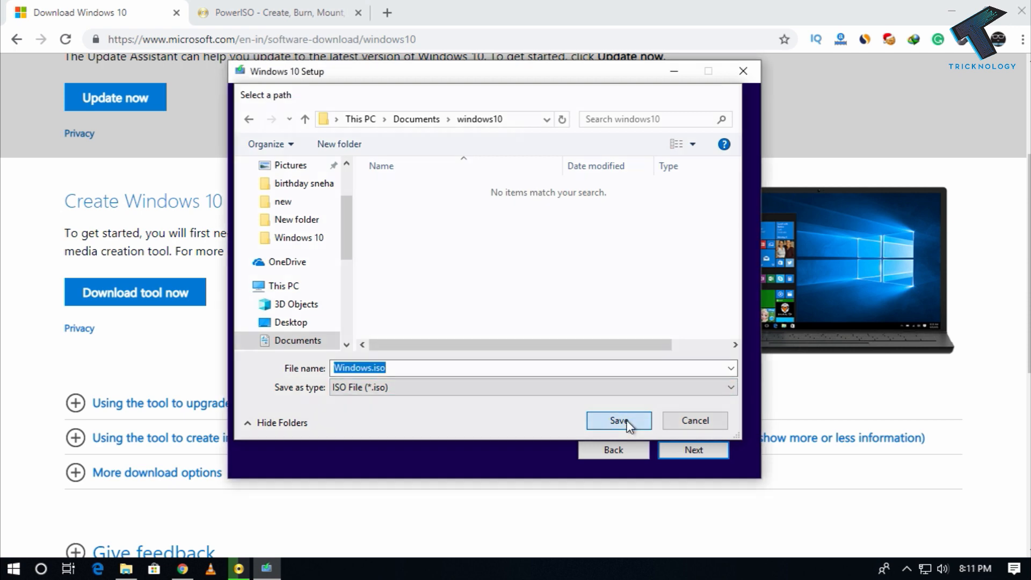
{"action": "left_click", "coordinate": [617, 421]}
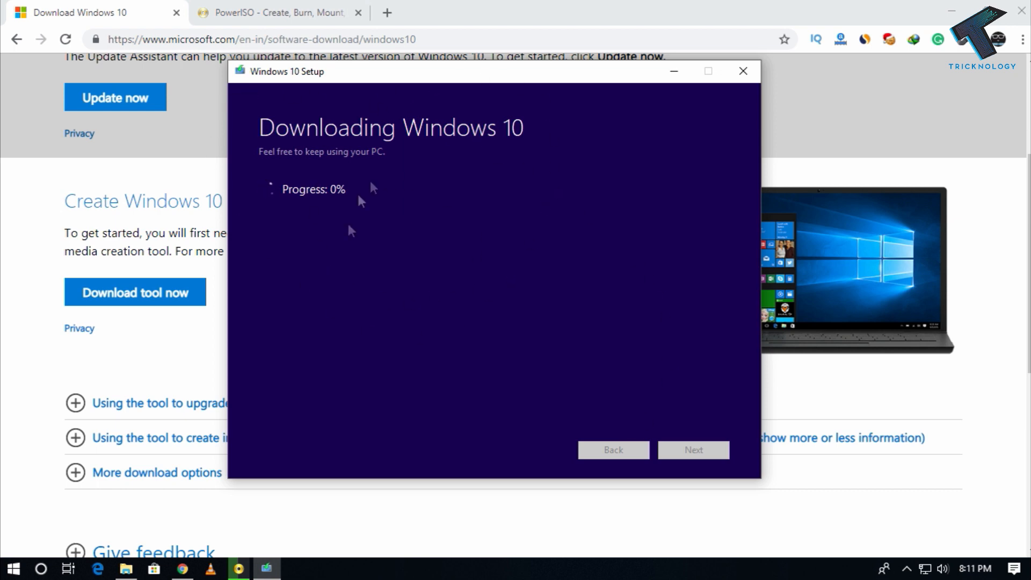
{"action": "mouse_move", "coordinate": [493, 304]}
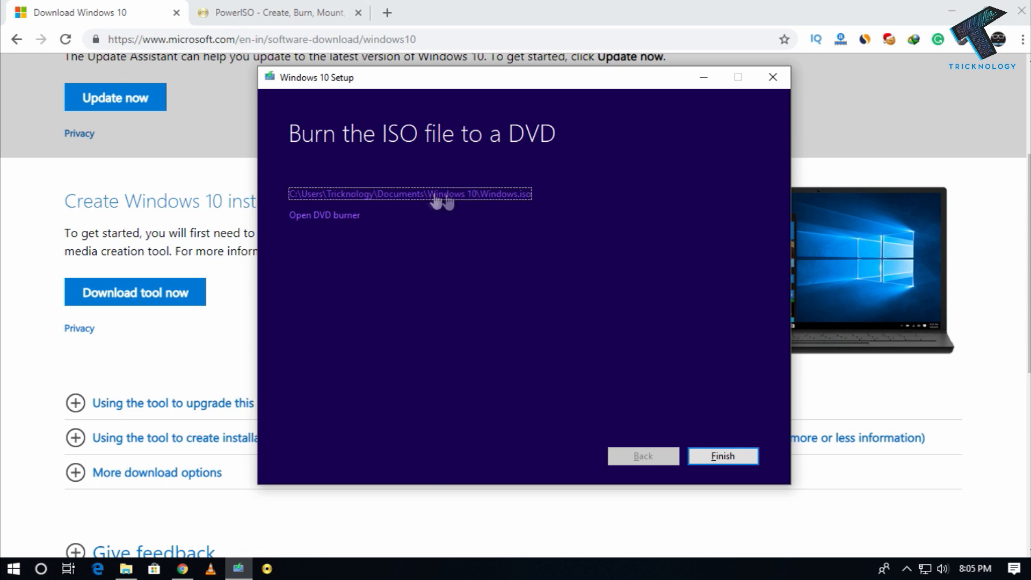
Check the 3.60 GB Windows.iso in its folder, then show the PowerISO website.
{"action": "left_click", "coordinate": [324, 215]}
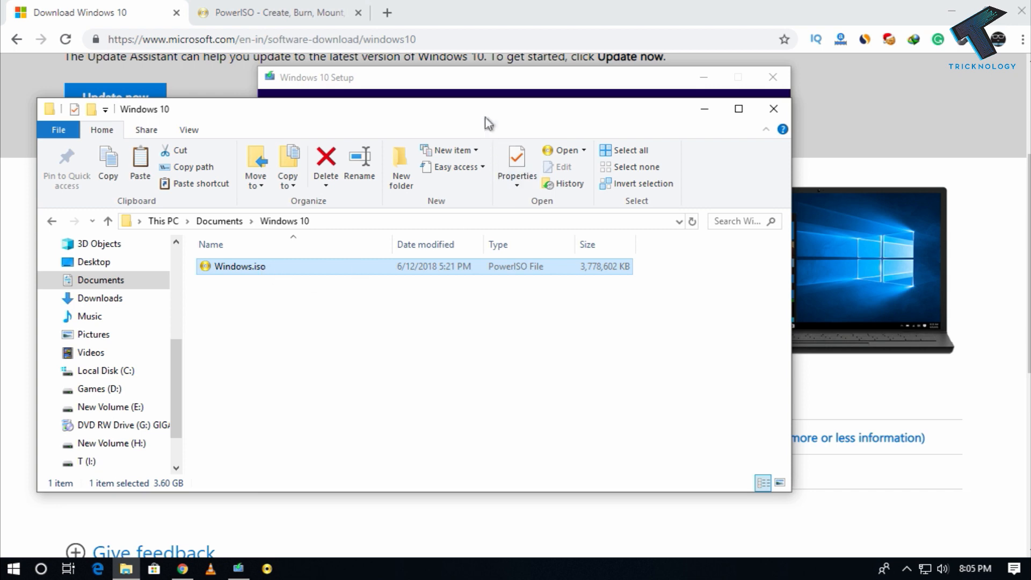
{"action": "left_click", "coordinate": [276, 12]}
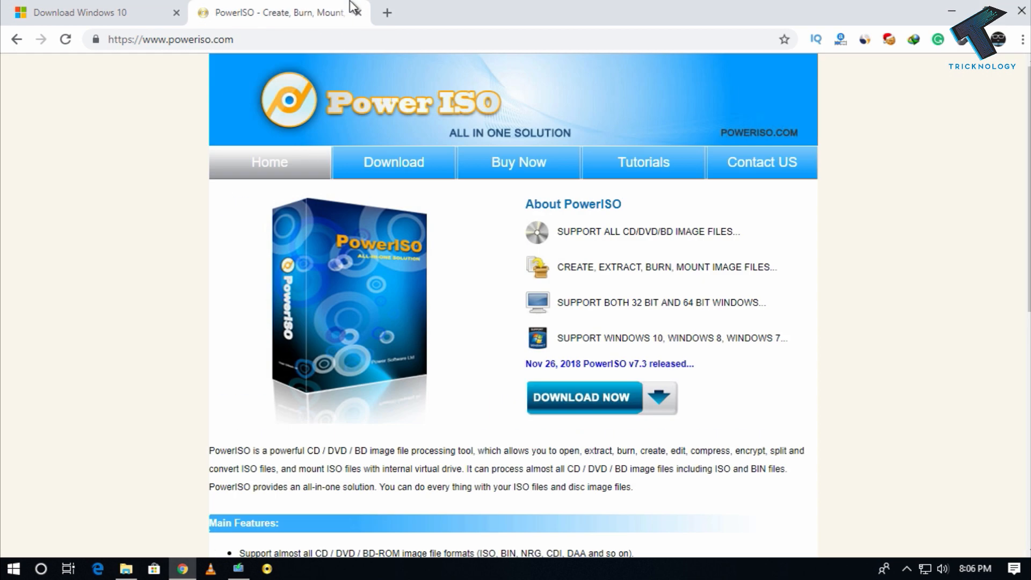
{"action": "mouse_move", "coordinate": [237, 41]}
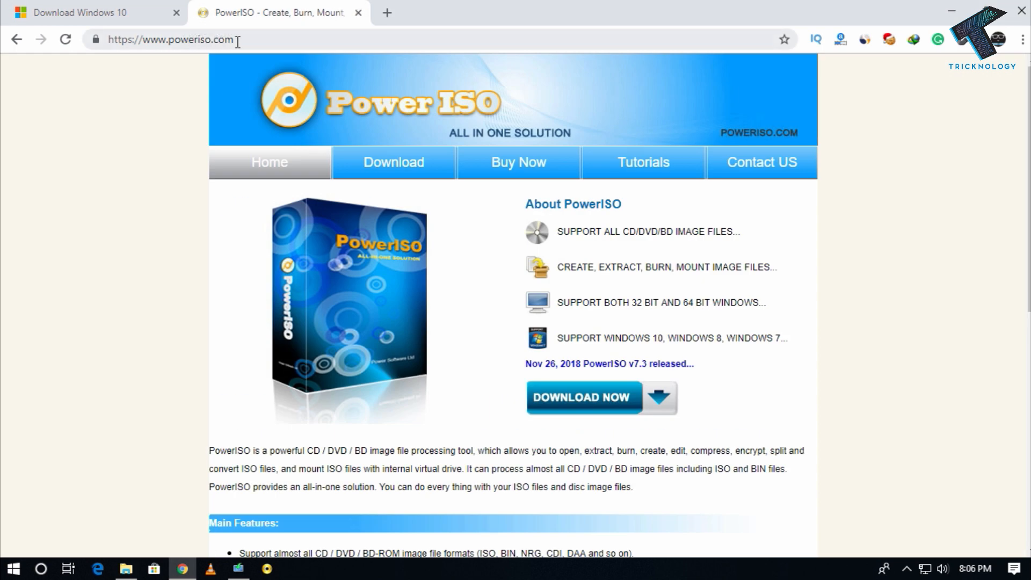
{"action": "mouse_move", "coordinate": [563, 372]}
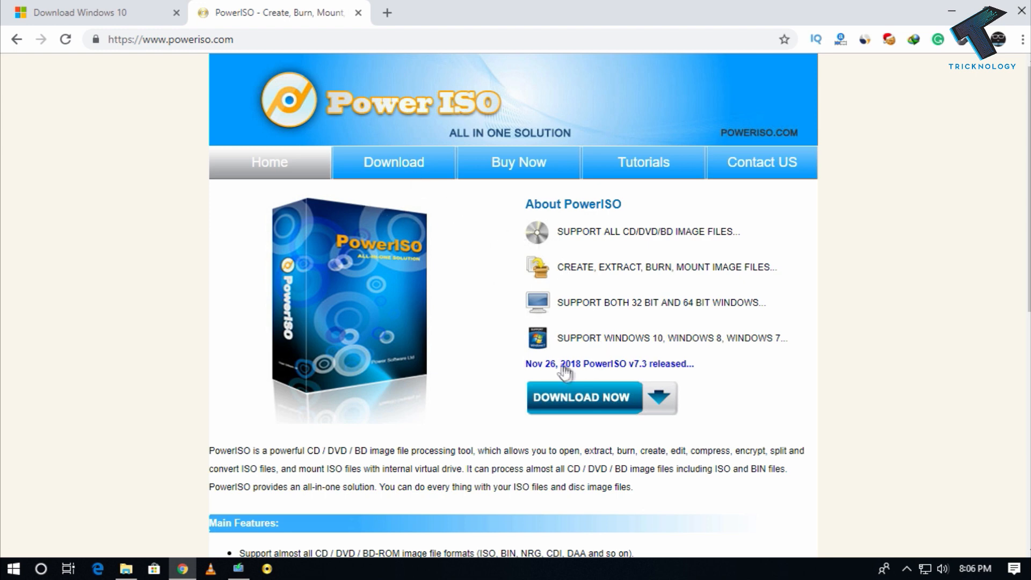
{"action": "mouse_move", "coordinate": [146, 529]}
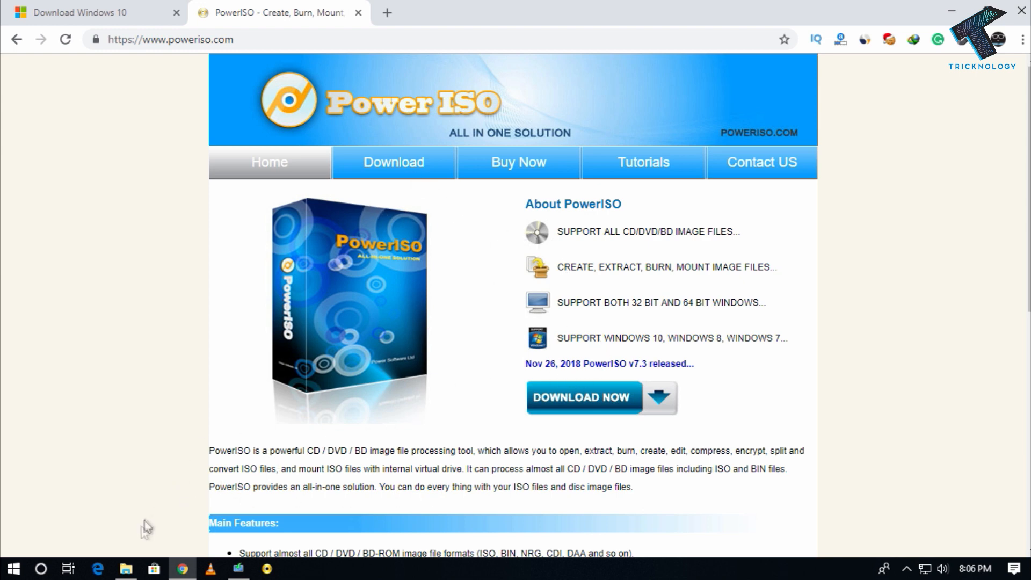
Open Windows.iso with PowerISO from File Explorer, continuing unregistered.
{"action": "left_click", "coordinate": [125, 573]}
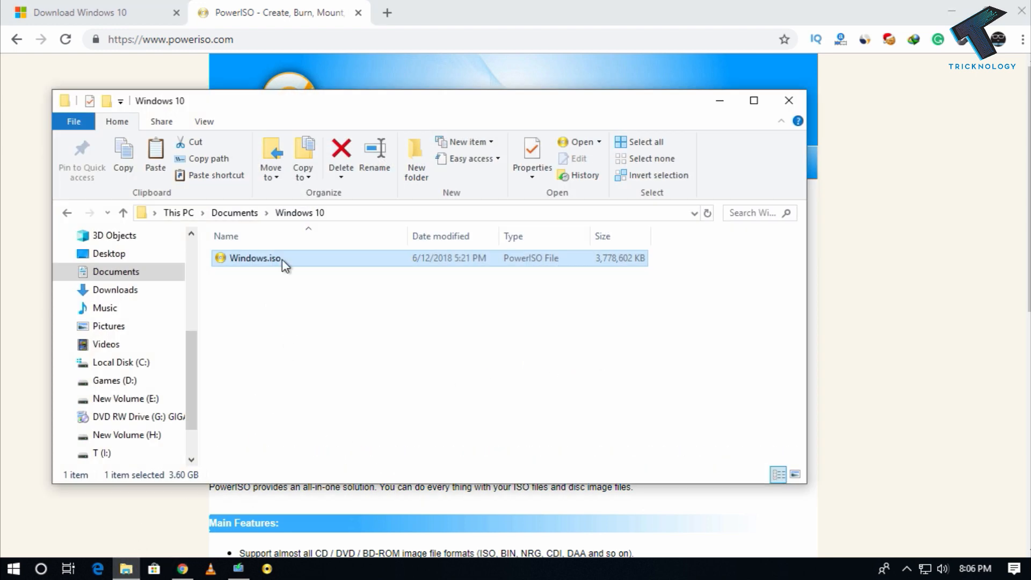
{"action": "right_click", "coordinate": [253, 258]}
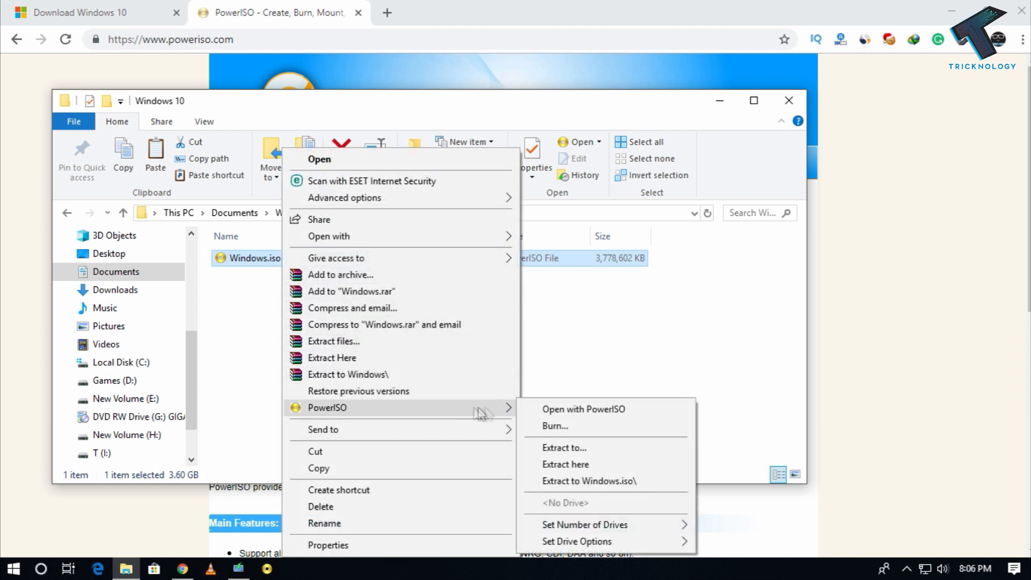
{"action": "mouse_move", "coordinate": [623, 409]}
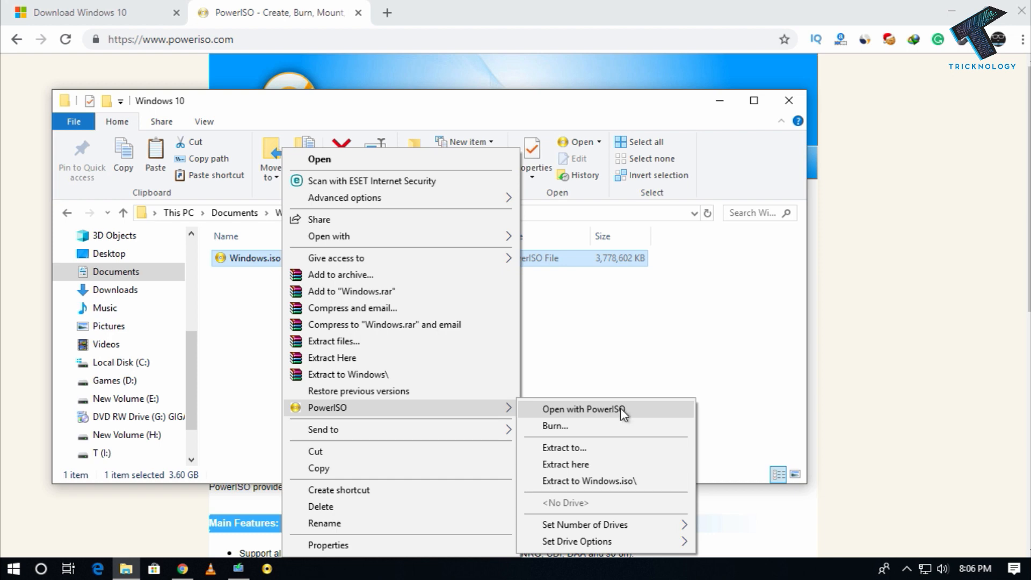
{"action": "left_click", "coordinate": [583, 409]}
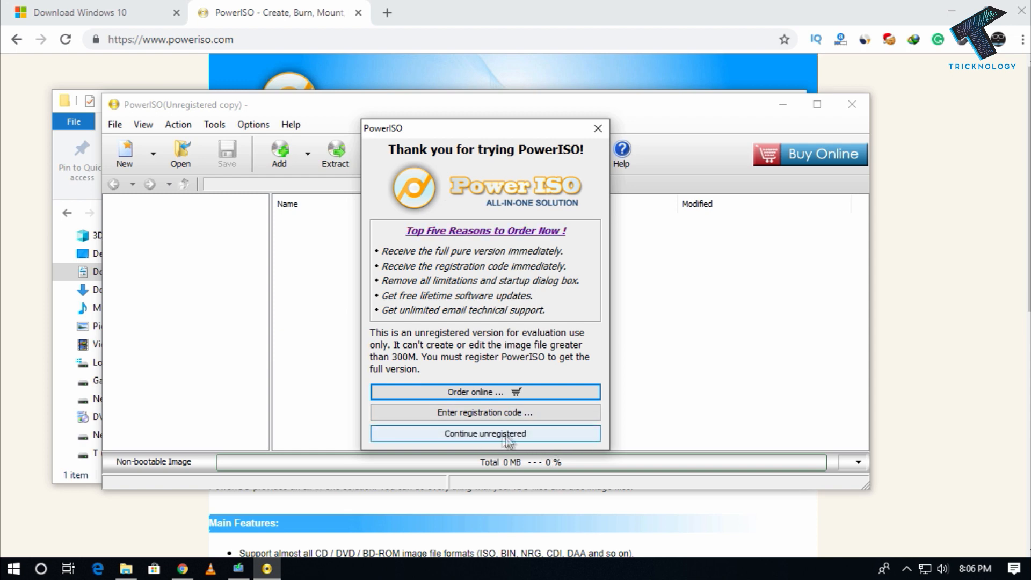
{"action": "left_click", "coordinate": [484, 434]}
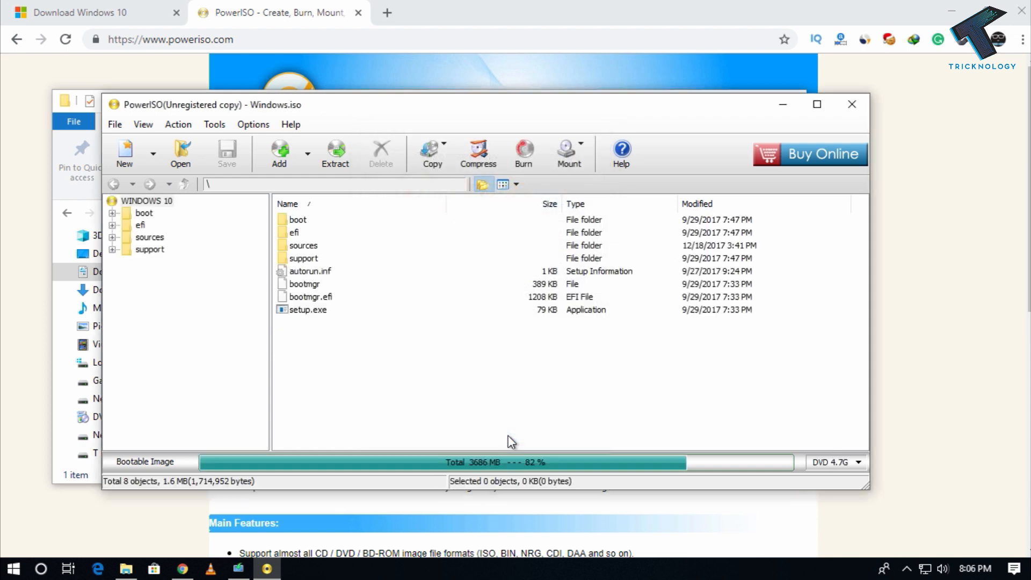
{"action": "mouse_move", "coordinate": [372, 114]}
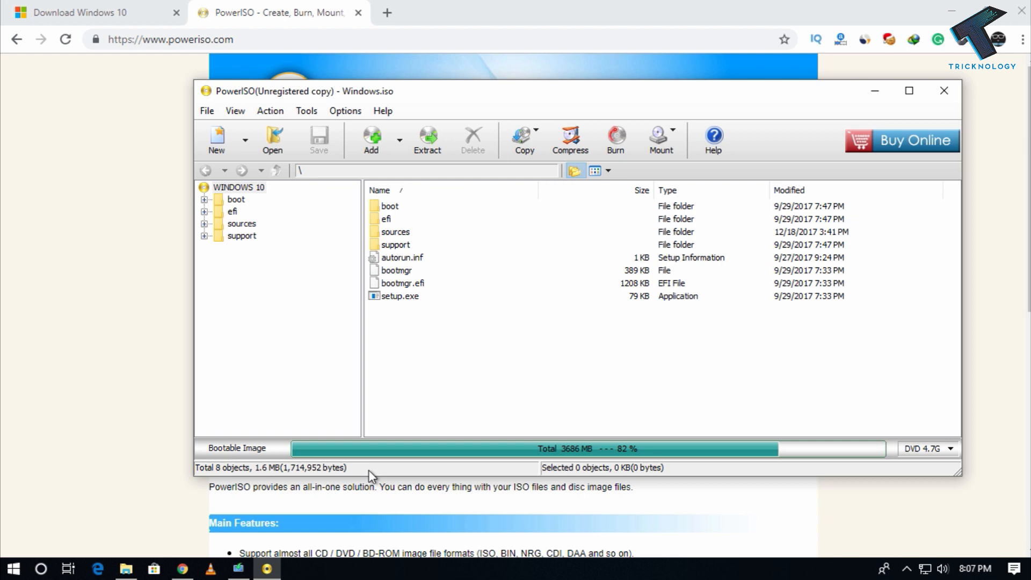
Select DVD RW Drive (G:) in This PC to confirm the blank DVD.
{"action": "left_click", "coordinate": [126, 568]}
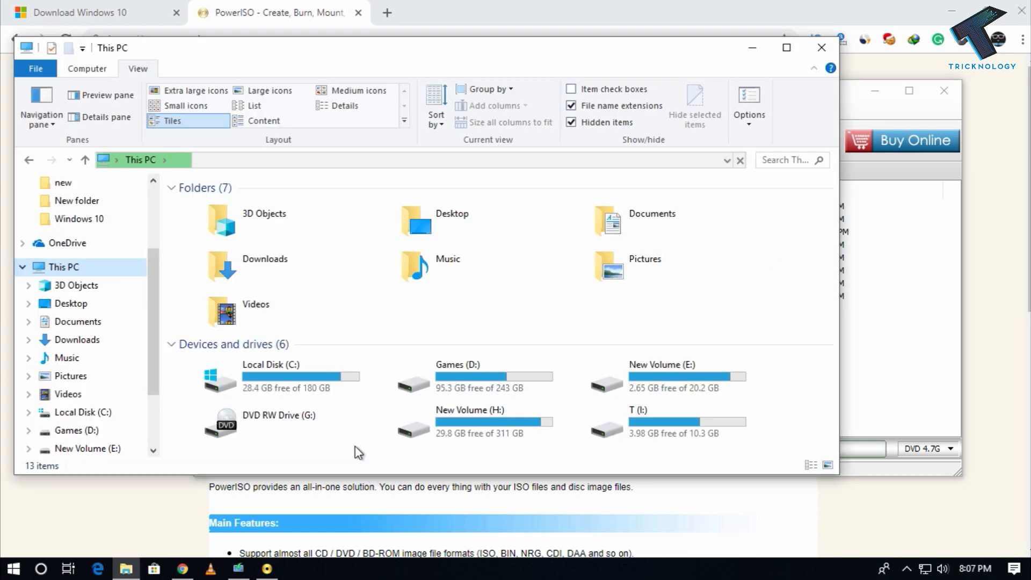
{"action": "left_click", "coordinate": [276, 422]}
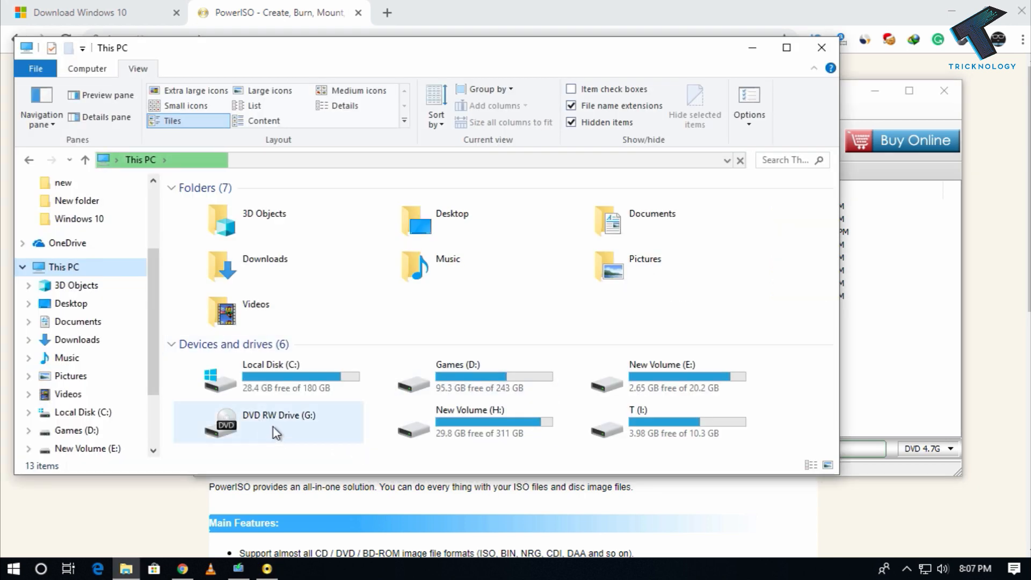
{"action": "mouse_move", "coordinate": [325, 448]}
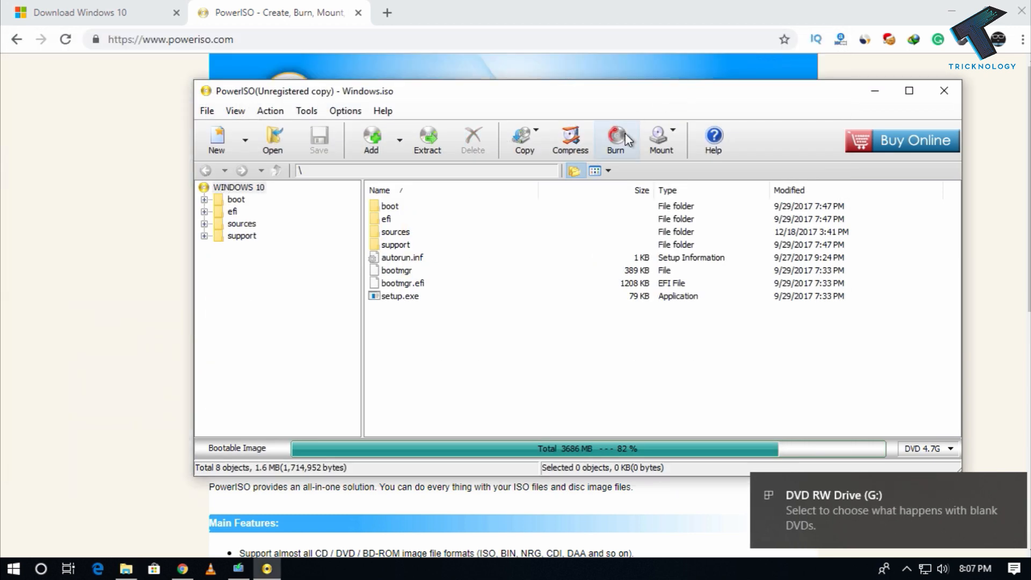
Burn Windows.iso to drive G: at Maximum speed until 100% successful.
{"action": "left_click", "coordinate": [614, 136]}
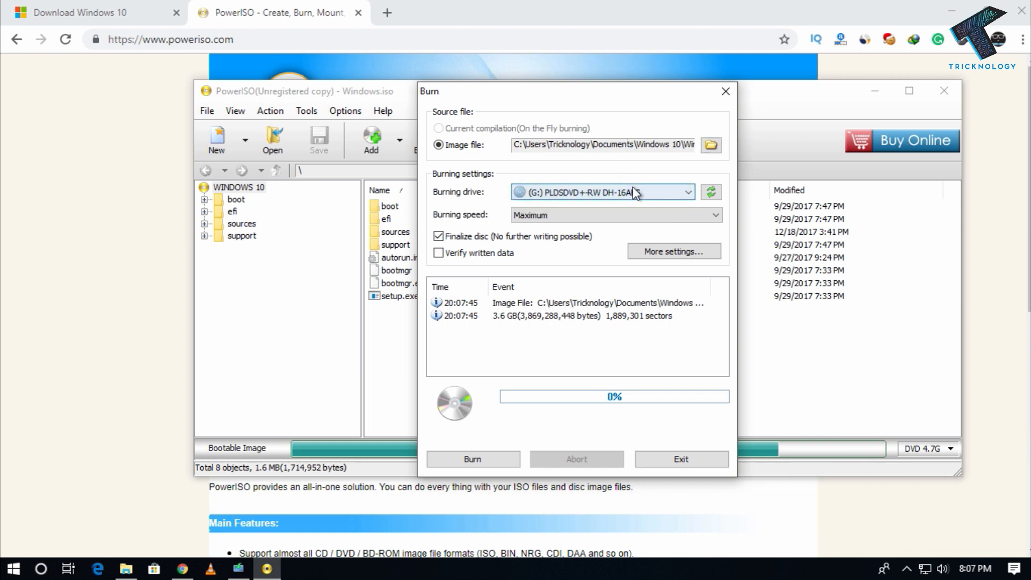
{"action": "mouse_move", "coordinate": [472, 459]}
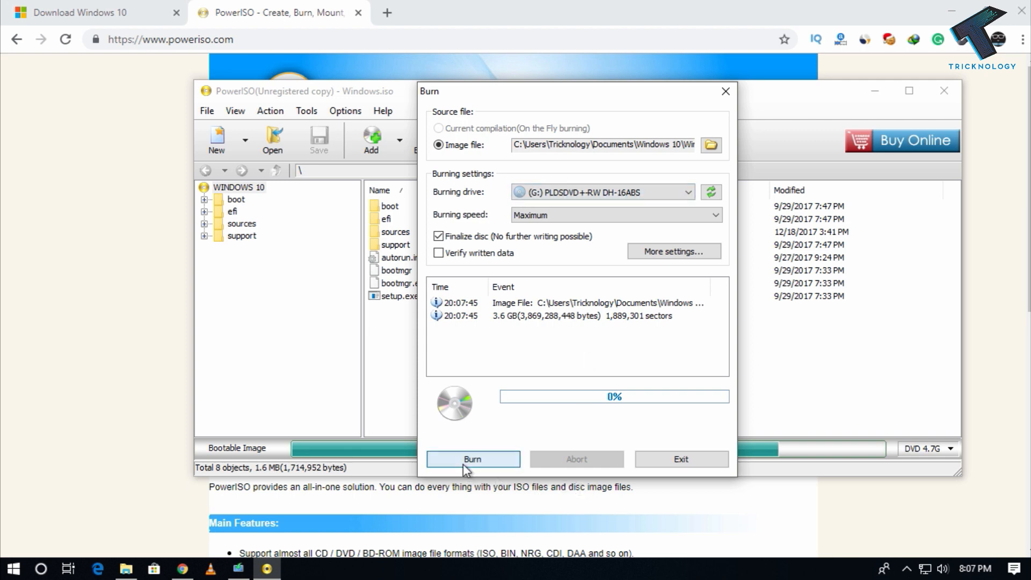
{"action": "left_click", "coordinate": [472, 459]}
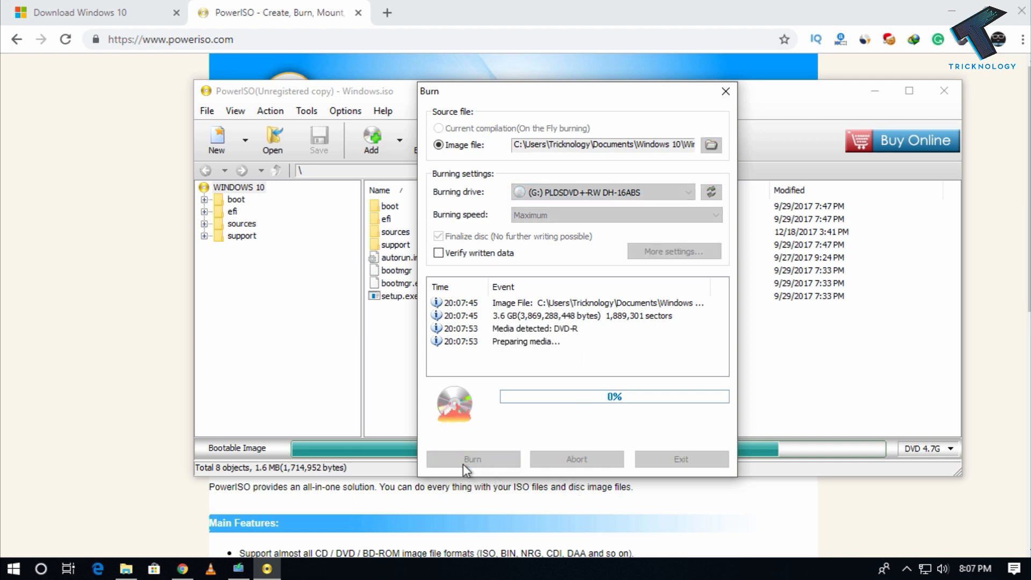
{"action": "left_click", "coordinate": [472, 458]}
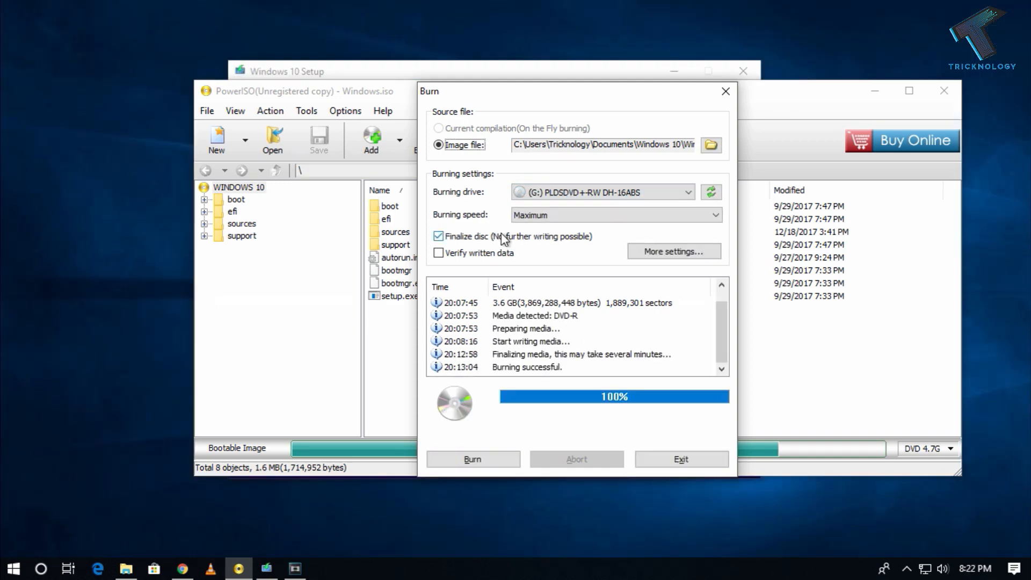
{"action": "mouse_move", "coordinate": [211, 500]}
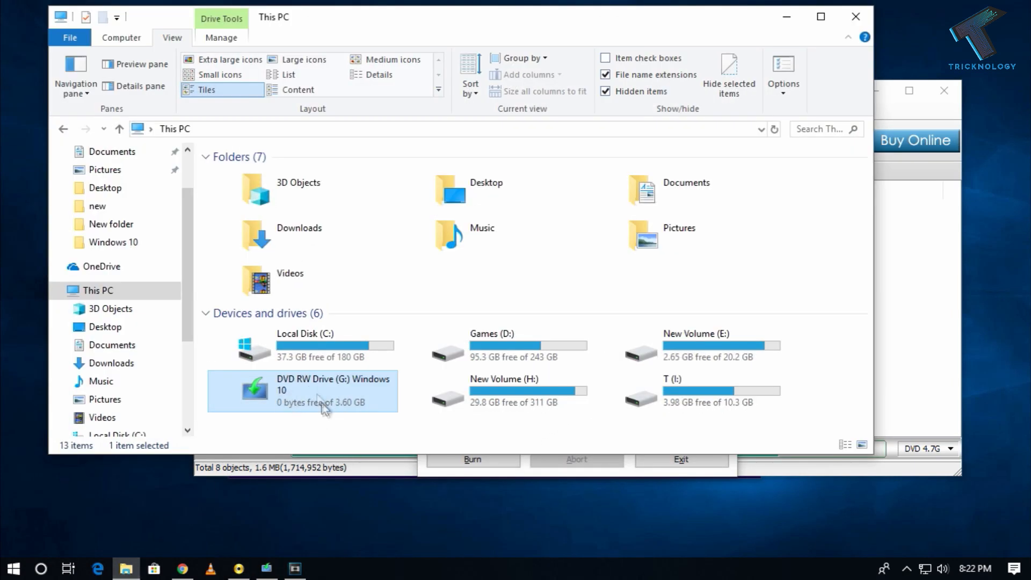
{"action": "mouse_move", "coordinate": [270, 404]}
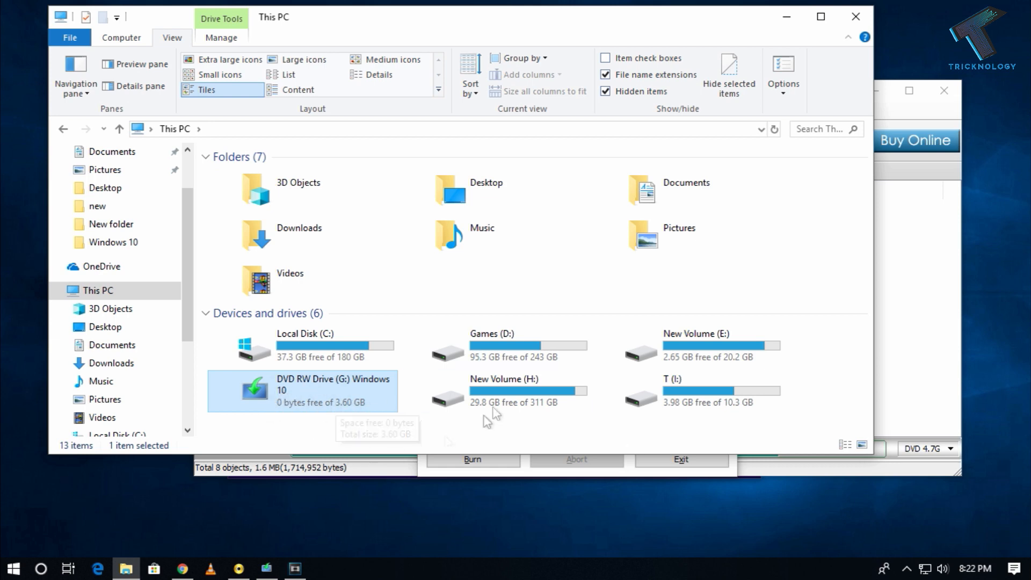
{"action": "mouse_move", "coordinate": [785, 16]}
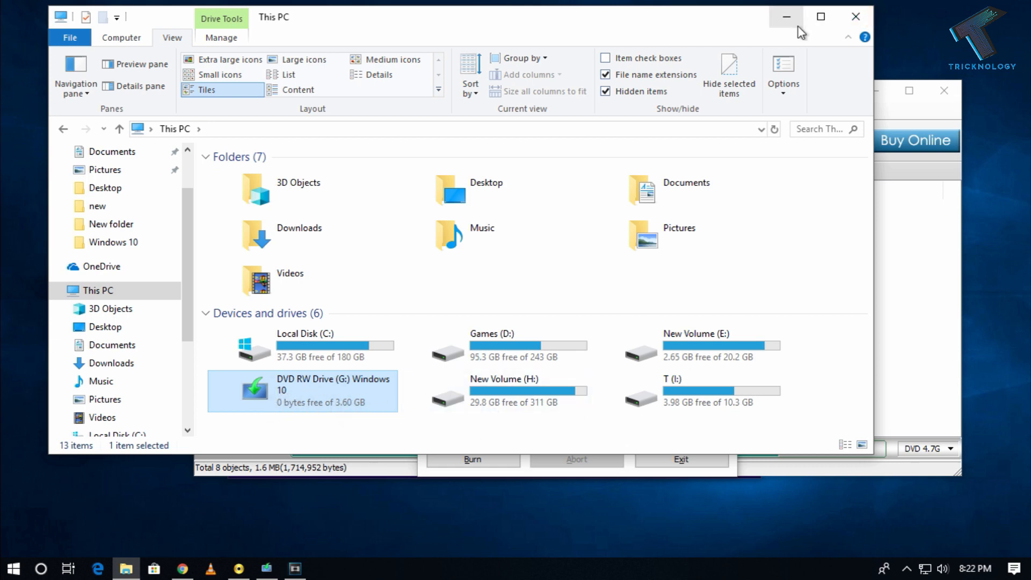
{"action": "mouse_move", "coordinate": [786, 17]}
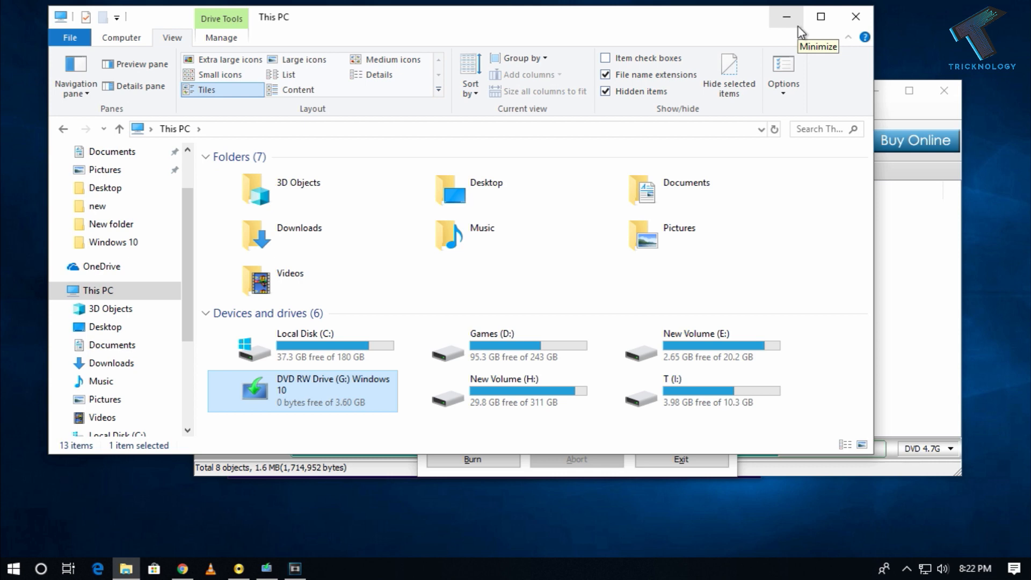
{"action": "mouse_move", "coordinate": [798, 31]}
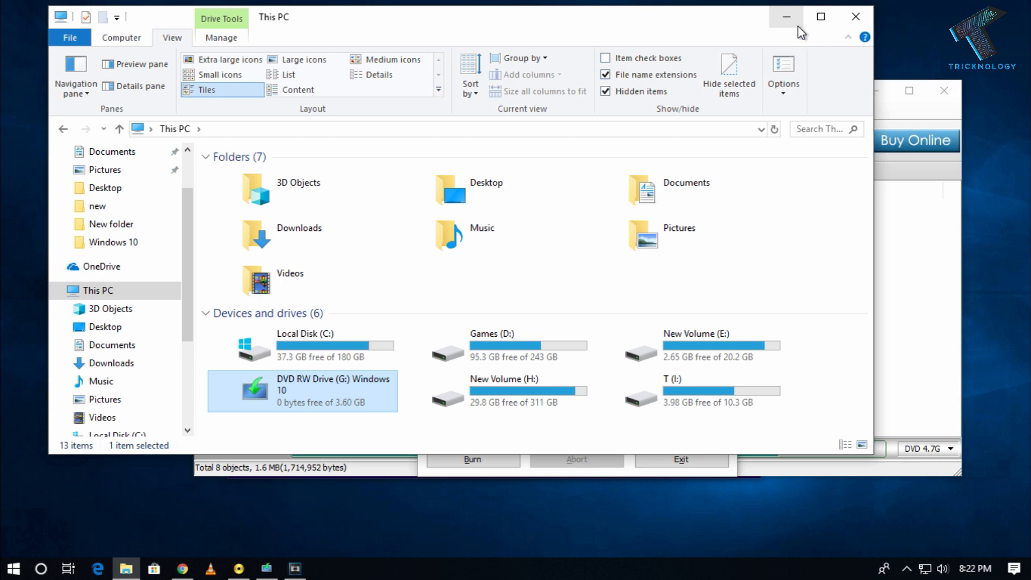